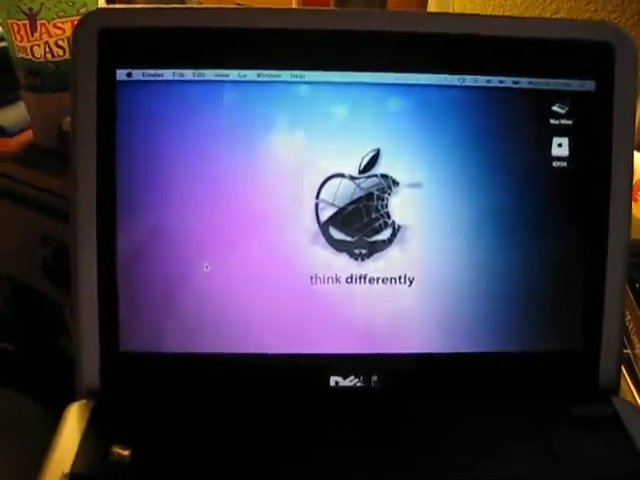
Reveal the Apple menu's system commands, including Shut Down.
left_click(128, 72)
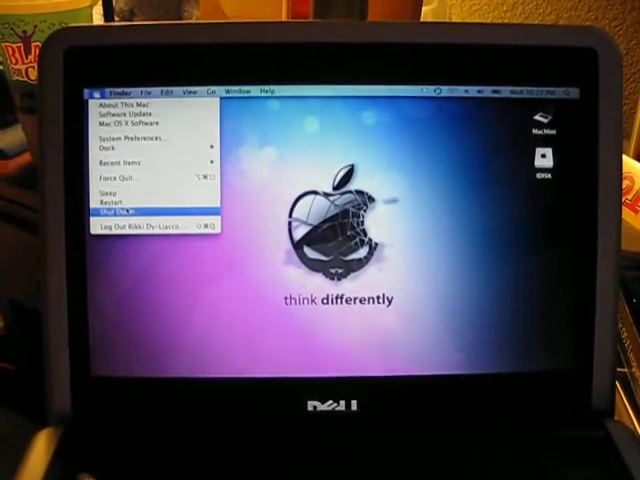
Shut the netbook down via Shut Down…, then after reboot show About This Mac.
left_click(114, 212)
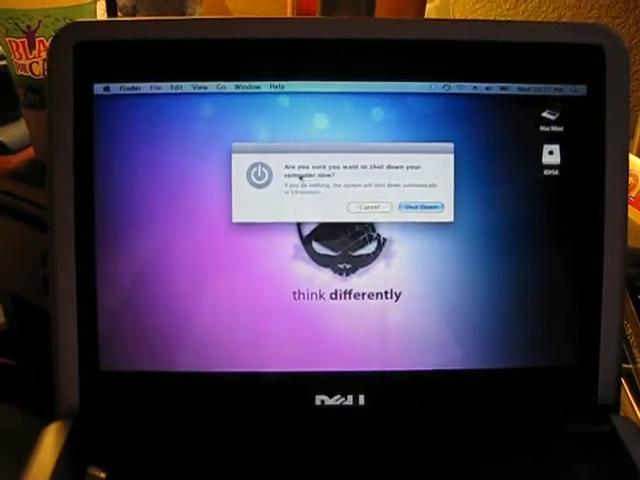
left_click(416, 208)
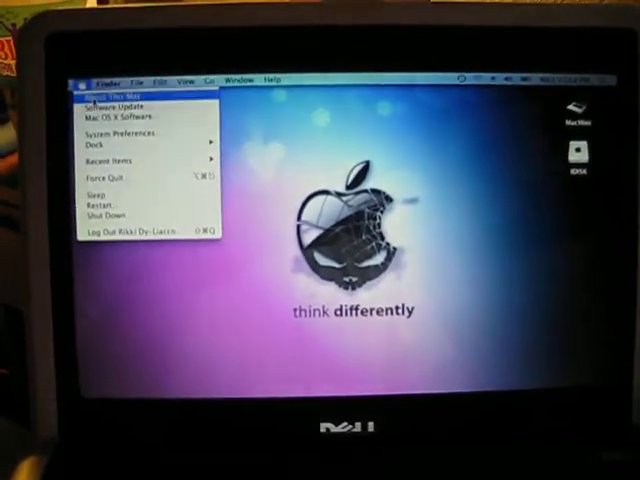
left_click(104, 88)
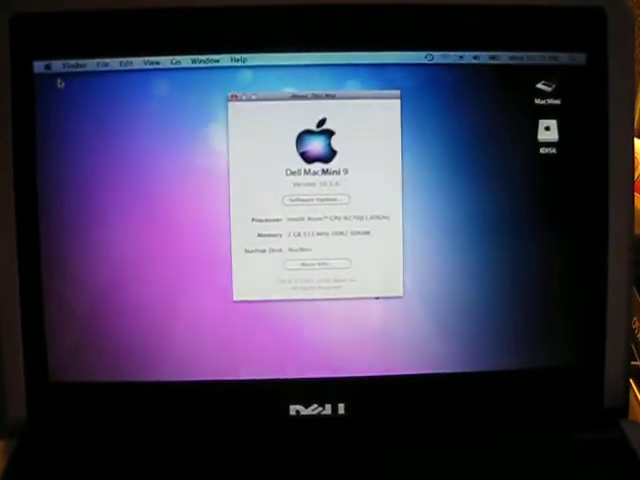